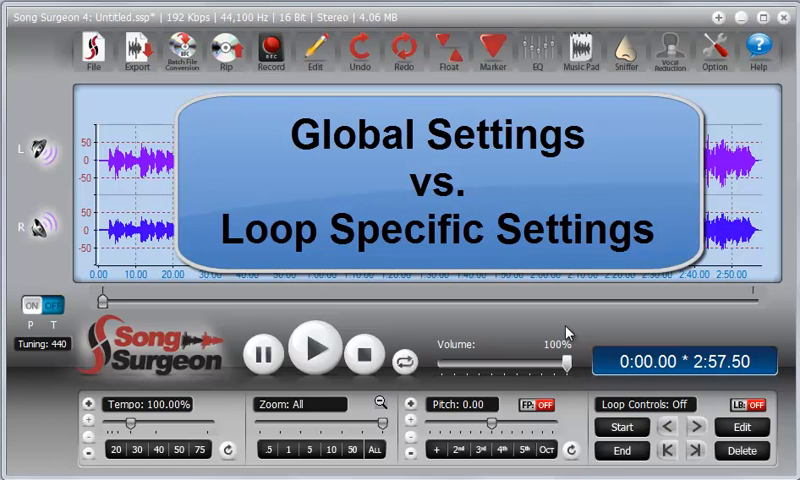
{"action": "mouse_move", "coordinate": [567, 335]}
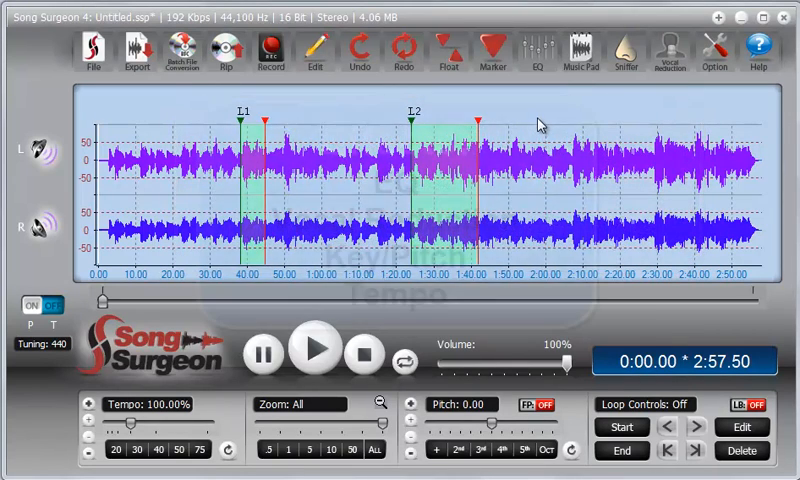
{"action": "mouse_move", "coordinate": [668, 50]}
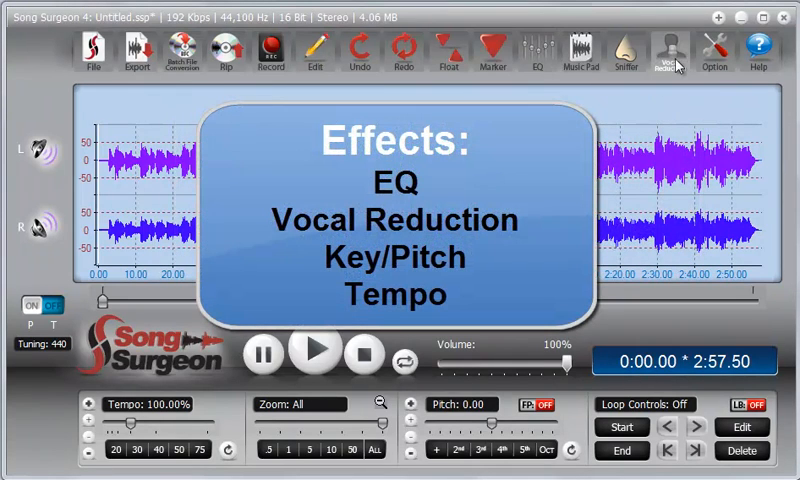
Place the playhead at 0:40.76 within loop L1 in the waveform.
{"action": "left_click", "coordinate": [144, 450]}
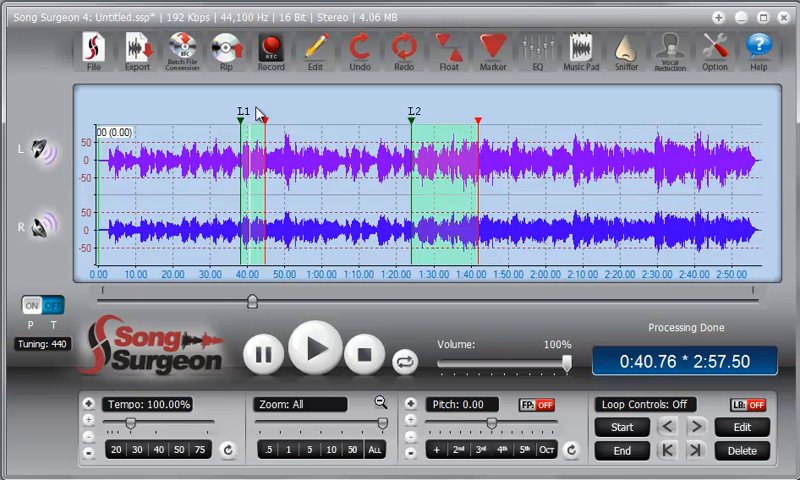
{"action": "mouse_move", "coordinate": [248, 160]}
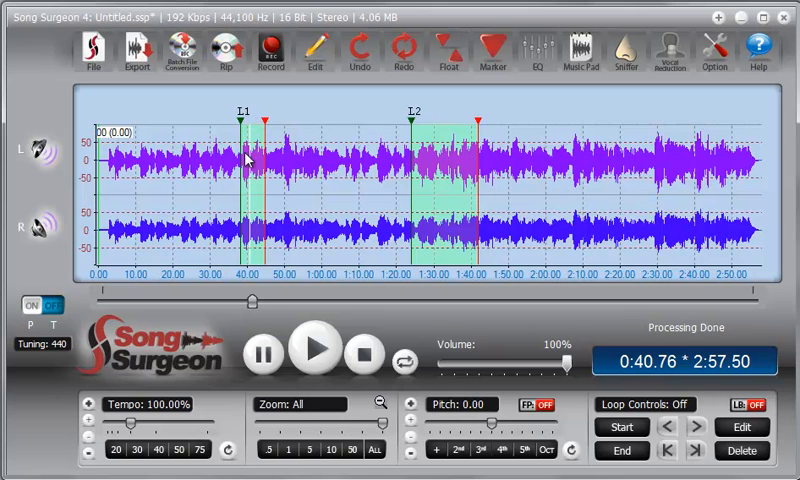
{"action": "mouse_move", "coordinate": [260, 184]}
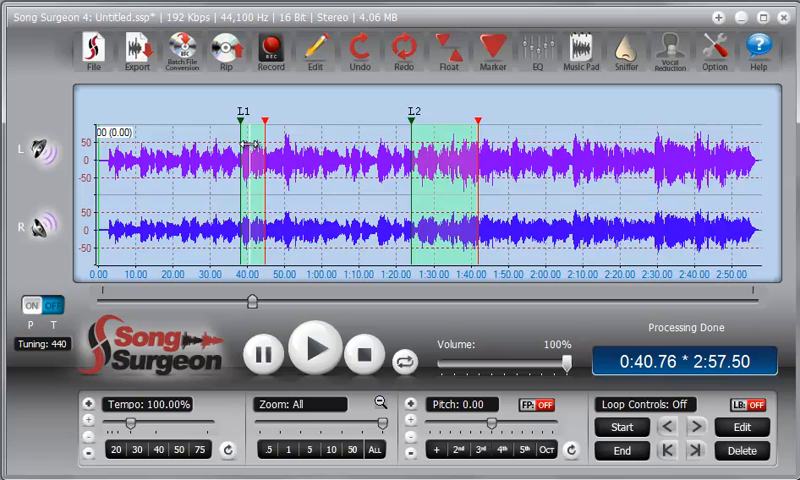
{"action": "mouse_move", "coordinate": [538, 62]}
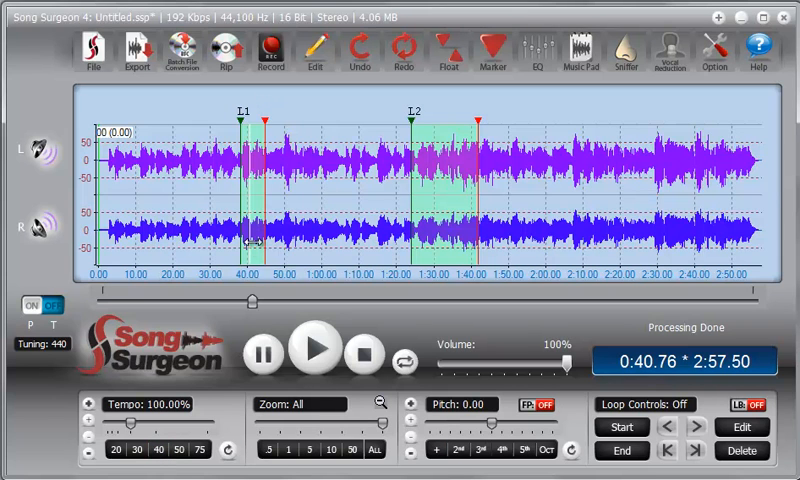
{"action": "mouse_move", "coordinate": [340, 220]}
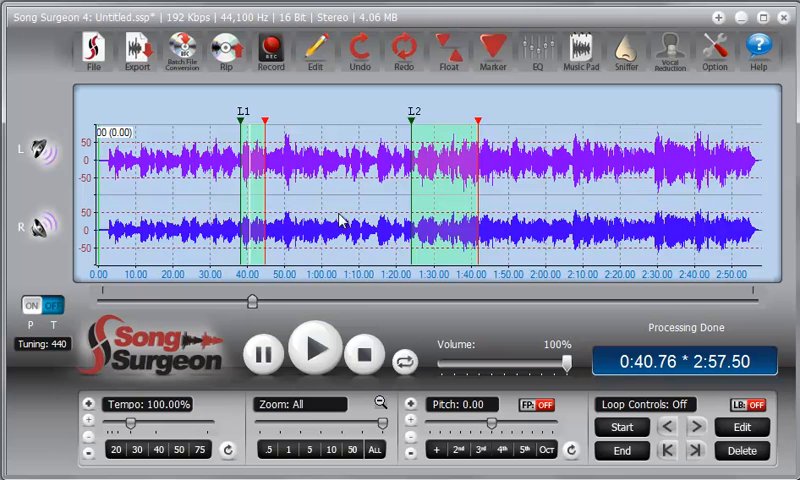
{"action": "mouse_move", "coordinate": [560, 265]}
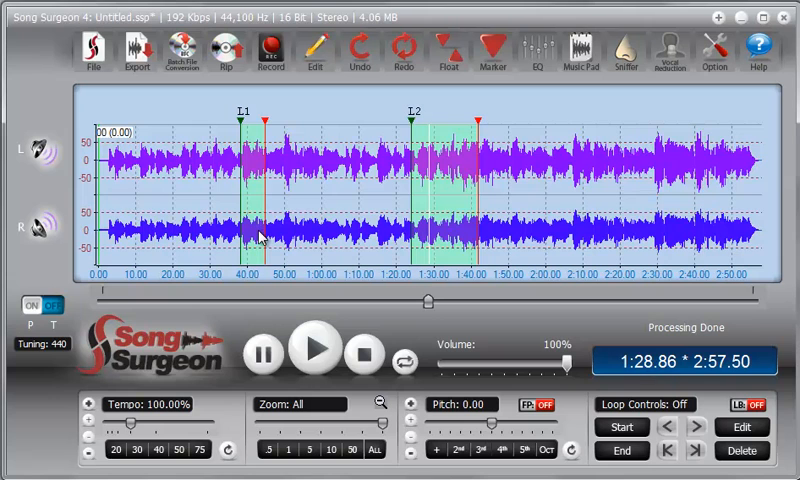
{"action": "mouse_move", "coordinate": [430, 215]}
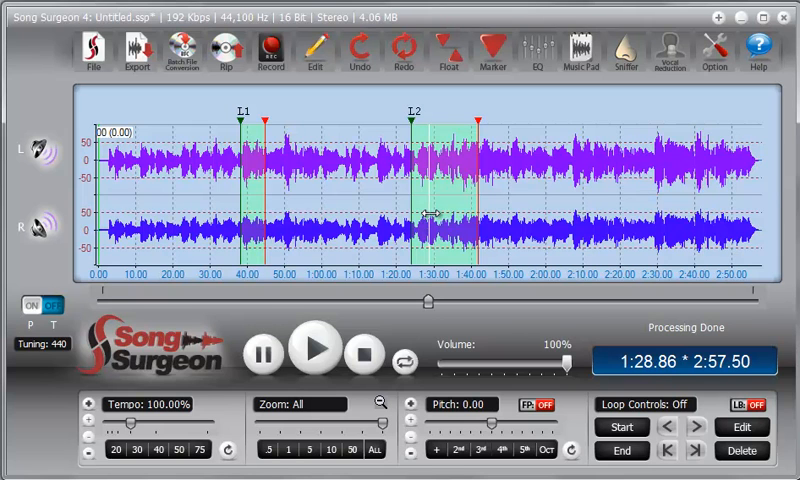
Drag the playhead in the waveform to 2:11.52, just beyond loop L2.
{"action": "left_click_drag", "start_coordinate": [430, 215], "coordinate": [548, 215]}
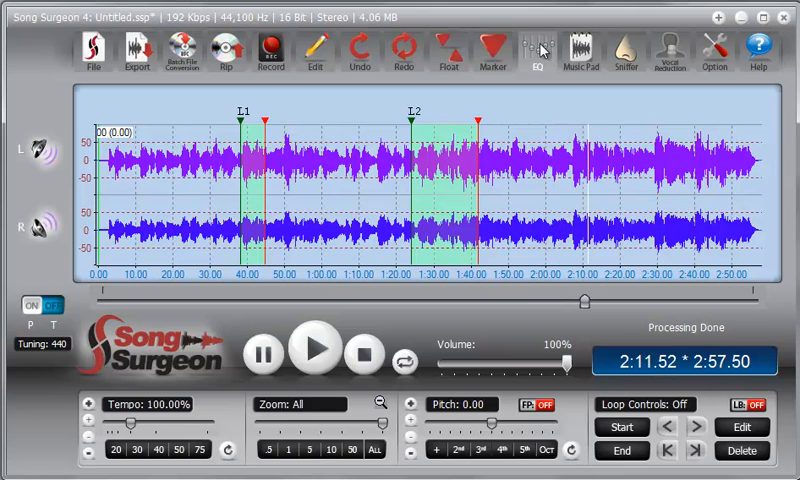
{"action": "mouse_move", "coordinate": [540, 55]}
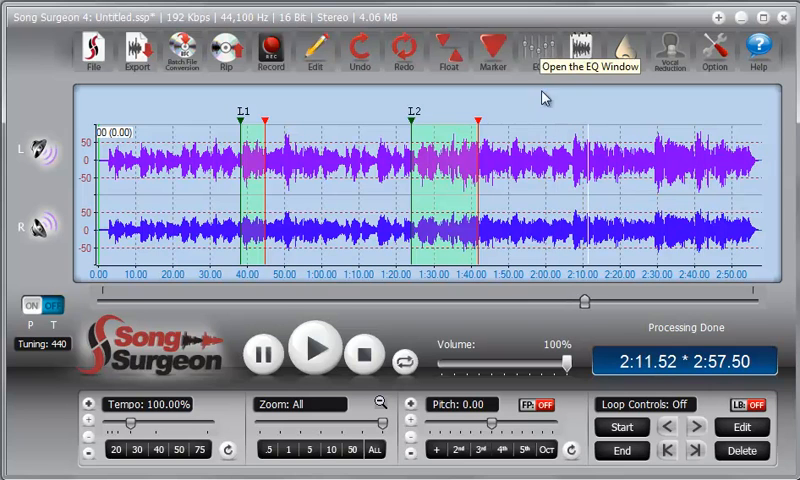